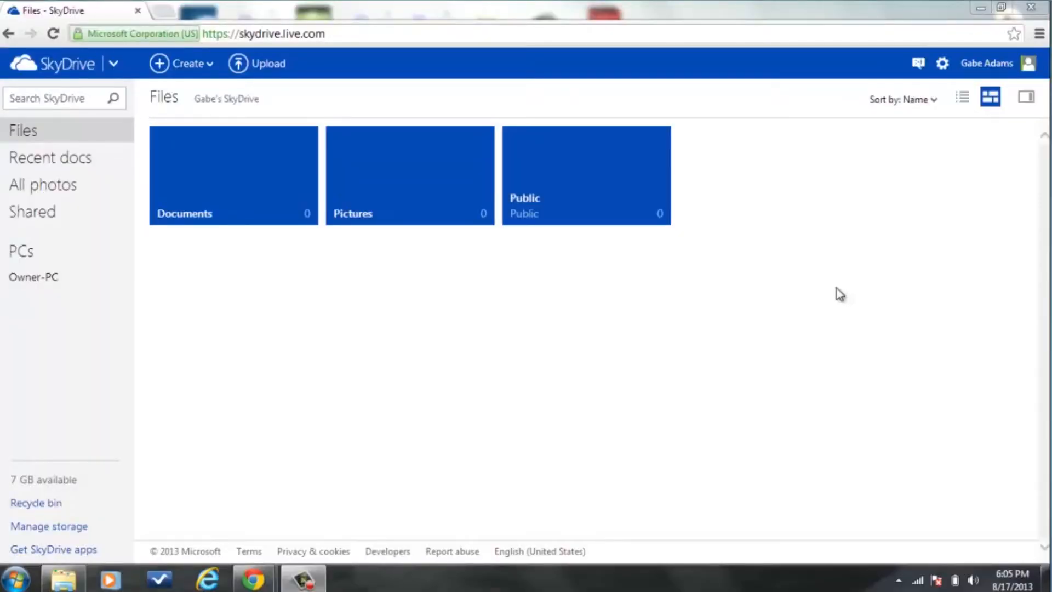
pyautogui.moveTo(671, 301)
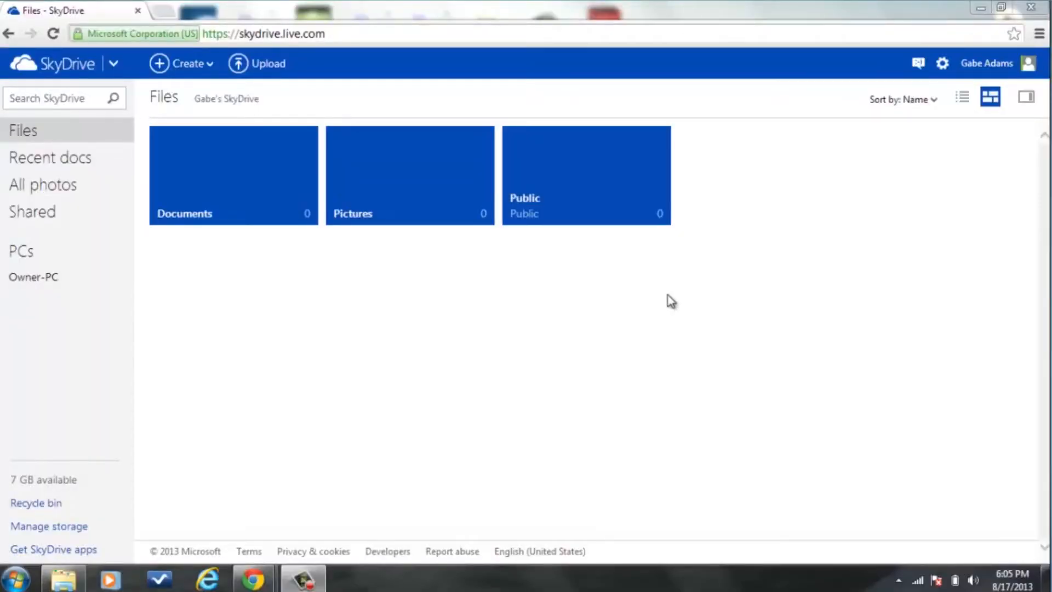
pyautogui.moveTo(414, 355)
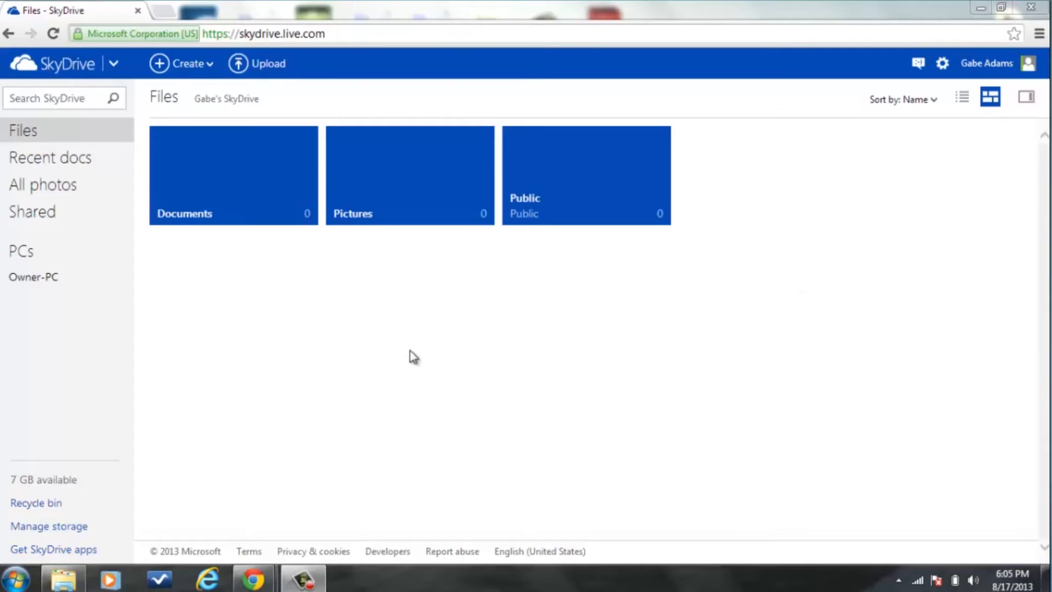
pyautogui.moveTo(268, 309)
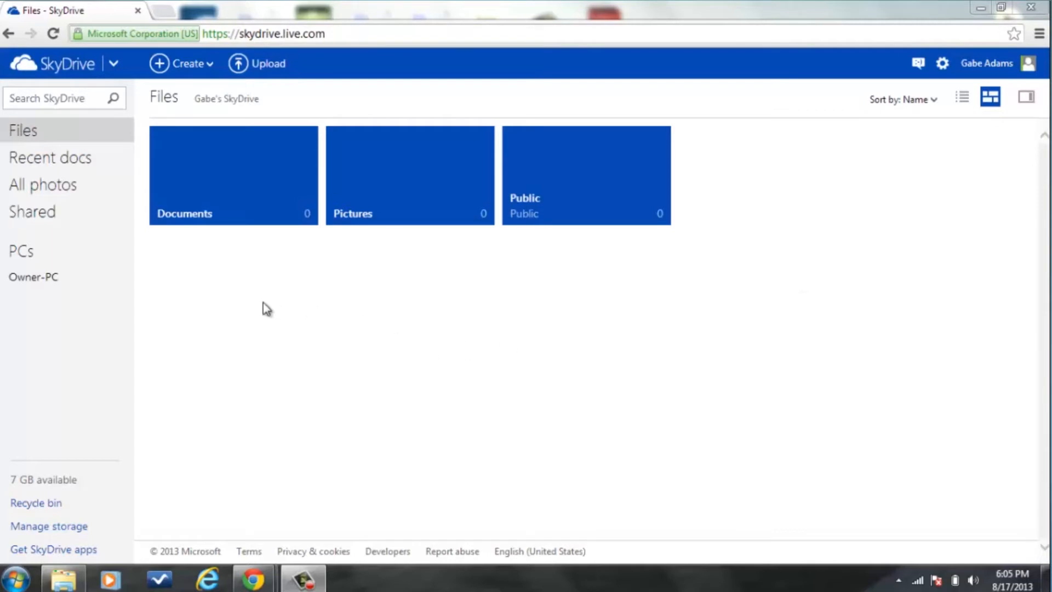
pyautogui.moveTo(285, 280)
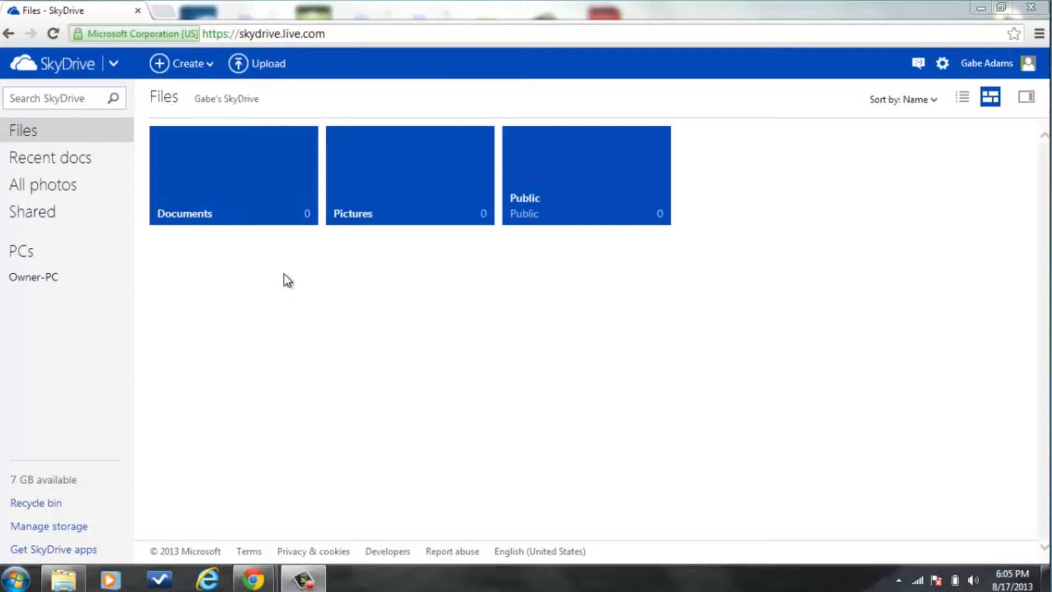
pyautogui.moveTo(287, 270)
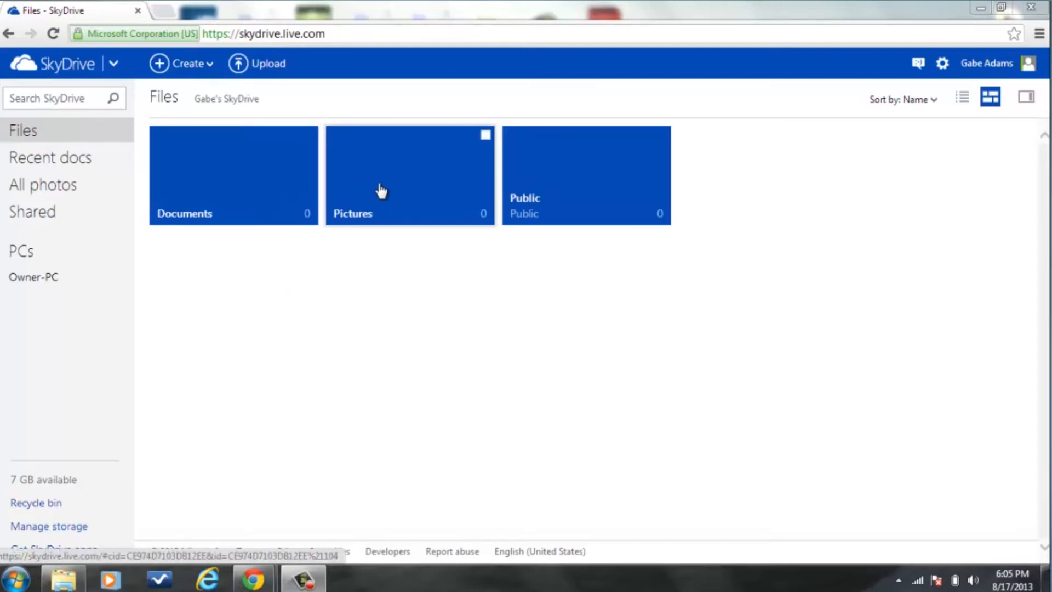
pyautogui.moveTo(510, 208)
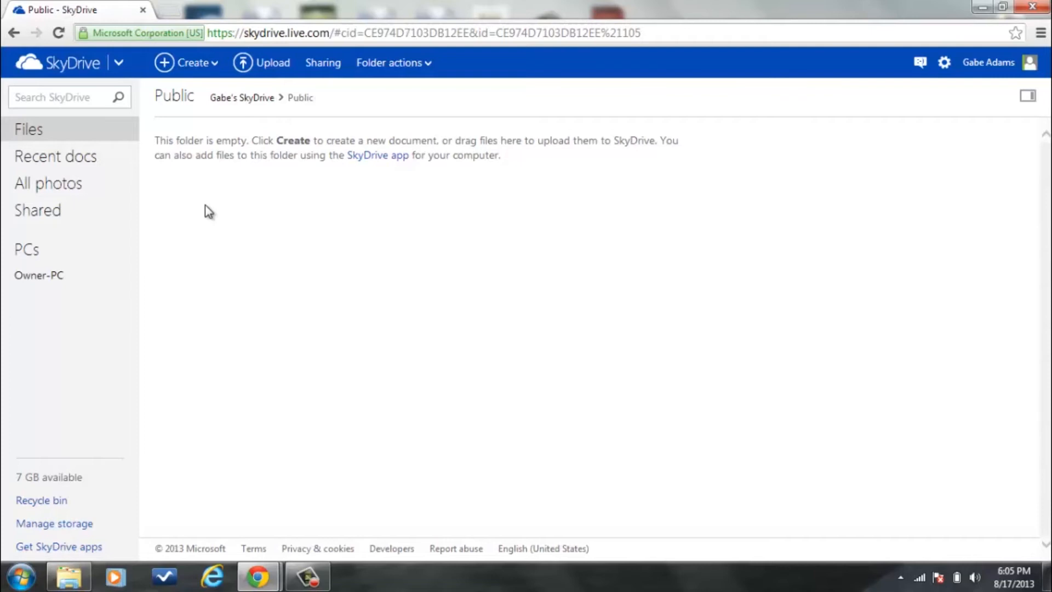
pyautogui.moveTo(111, 465)
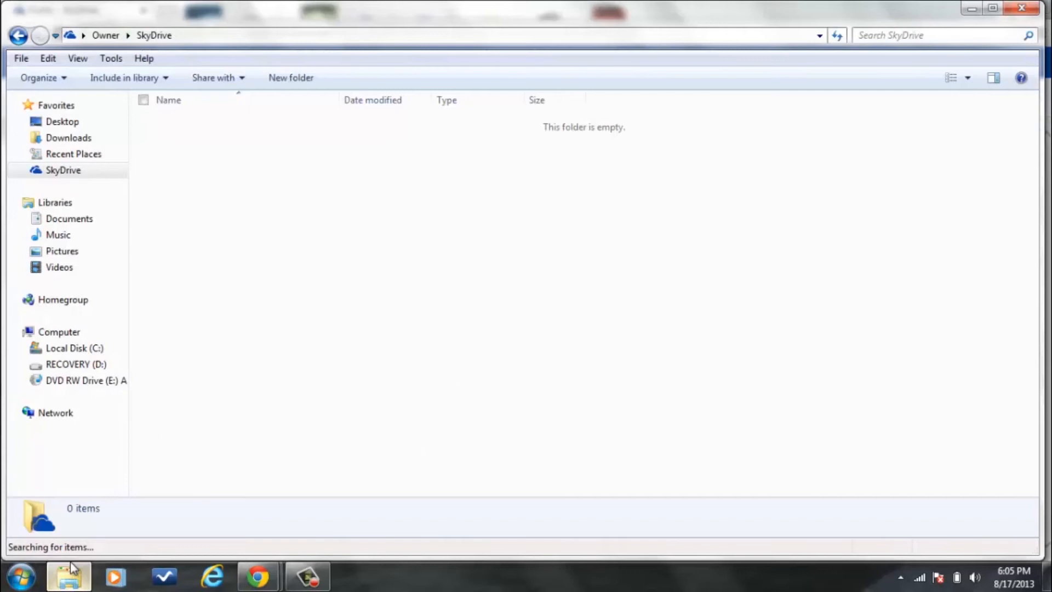
pyautogui.moveTo(225, 267)
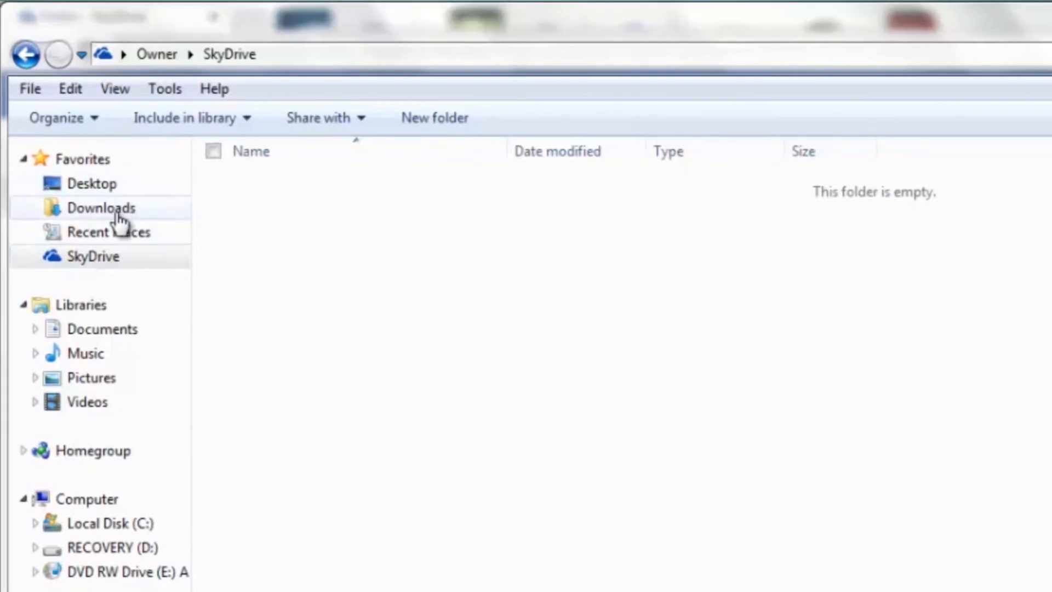
# Step: Show the empty local SkyDrive folder by selecting SkyDrive under Favorites
pyautogui.click(94, 257)
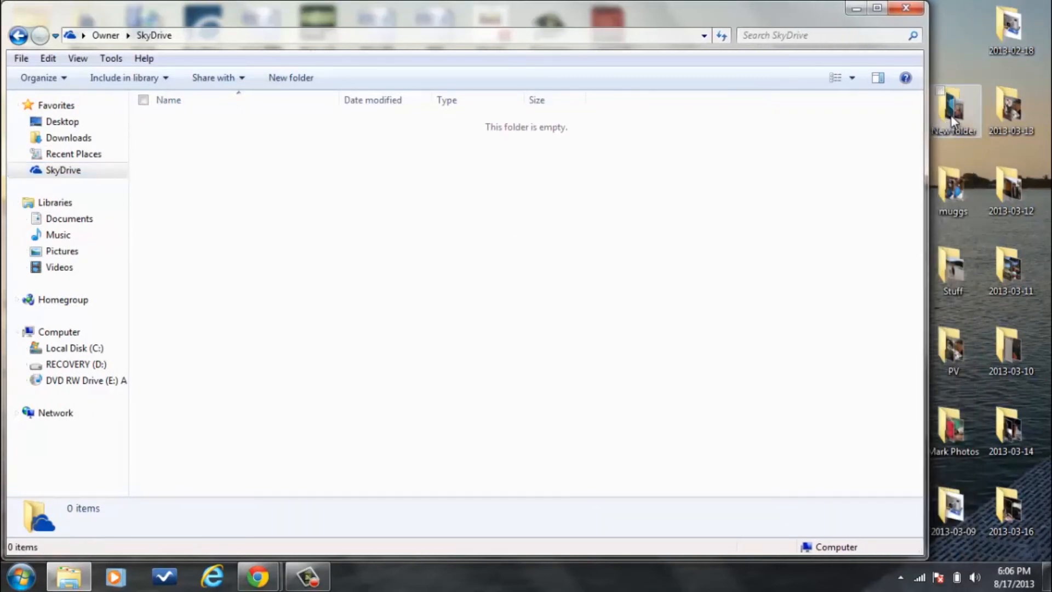
# Step: Drag the desktop 'New folder' into the SkyDrive file list so it uploads
pyautogui.moveTo(952, 110); pyautogui.dragTo(832, 187)
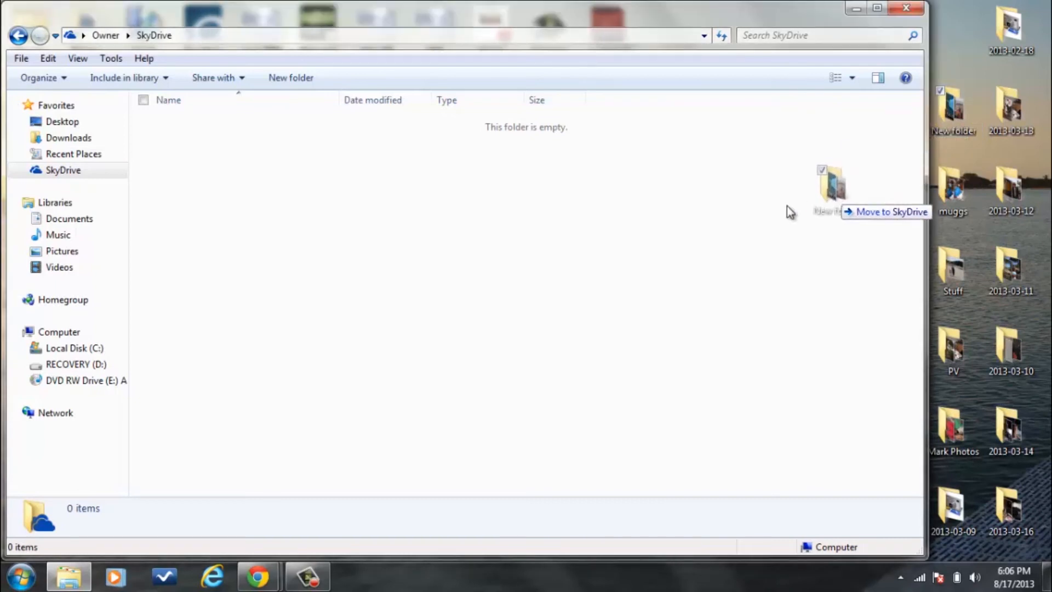
pyautogui.moveTo(829, 190); pyautogui.dragTo(553, 181)
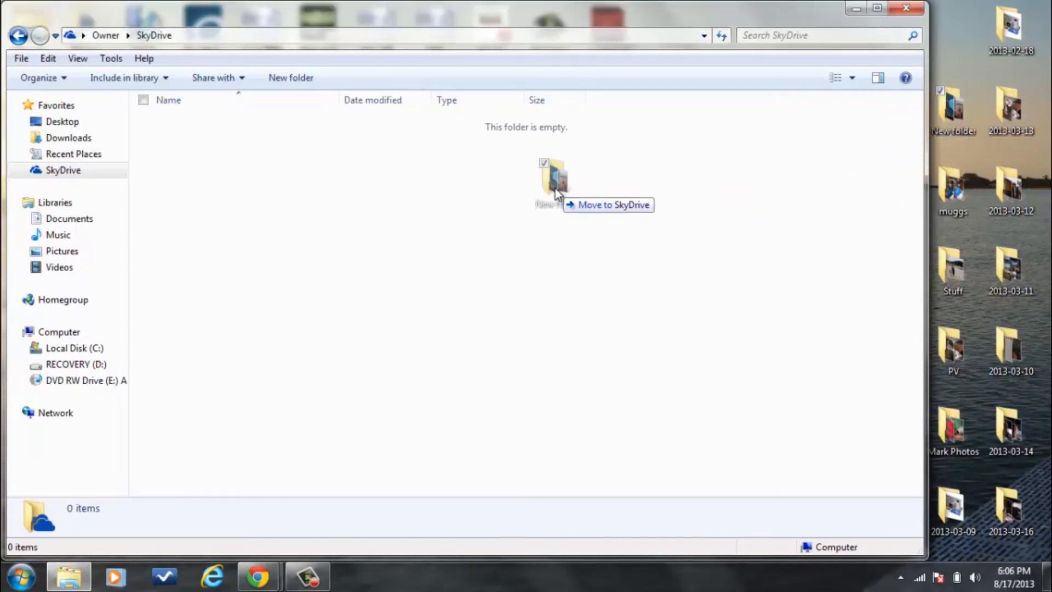